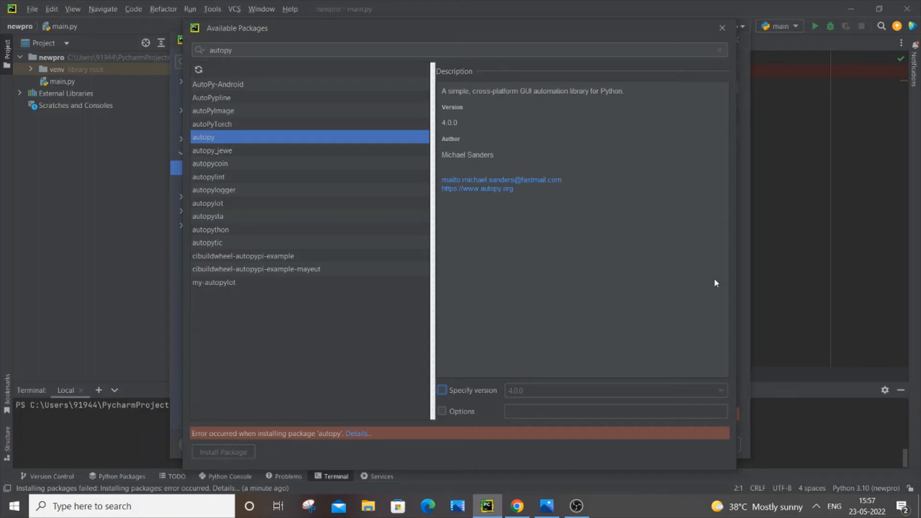
mouse_move(312, 335)
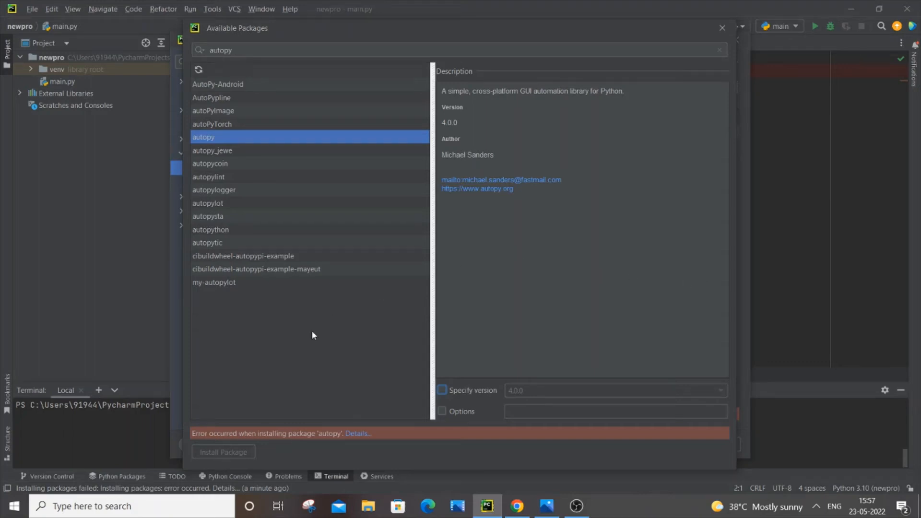
mouse_move(338, 442)
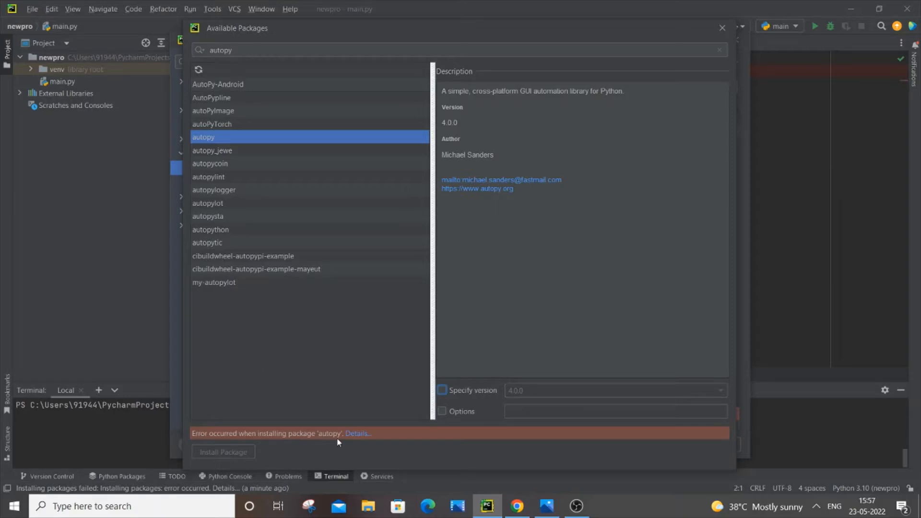
mouse_move(338, 403)
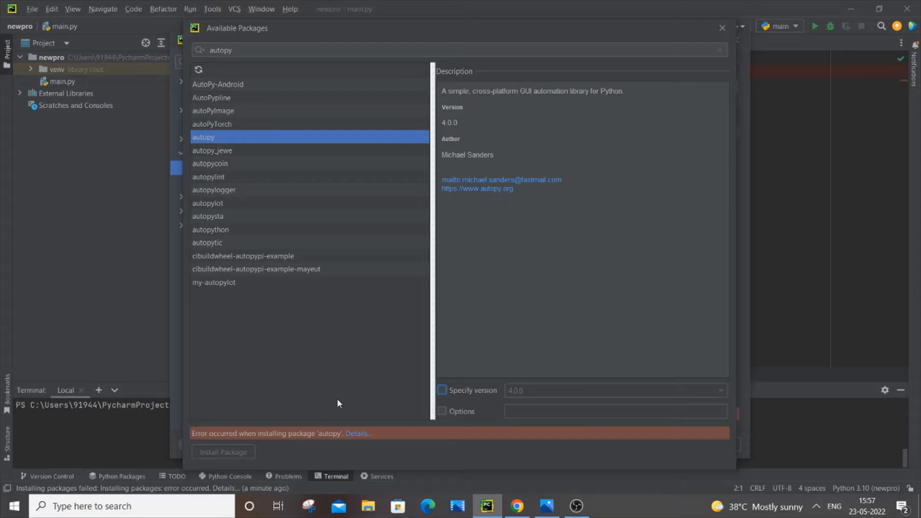
mouse_move(674, 76)
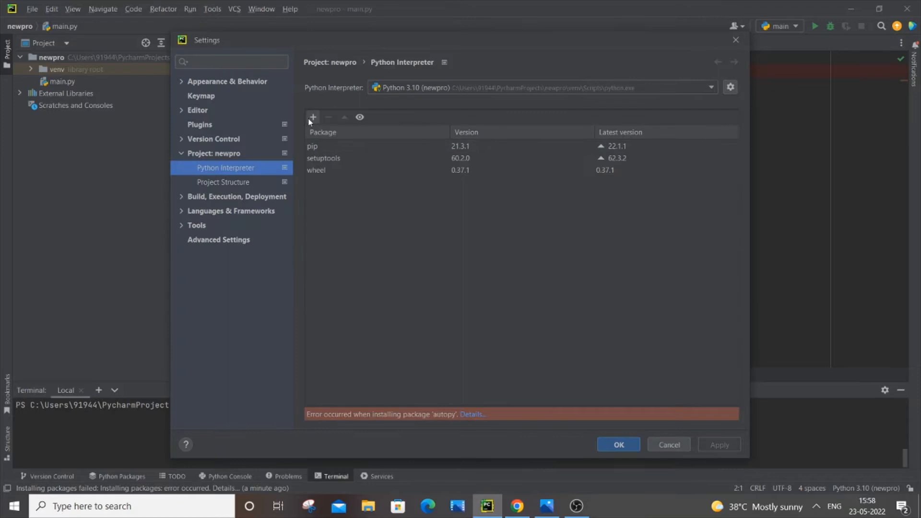
- Search Available Packages for 'autop' and retry installing autopy
left_click(312, 117)
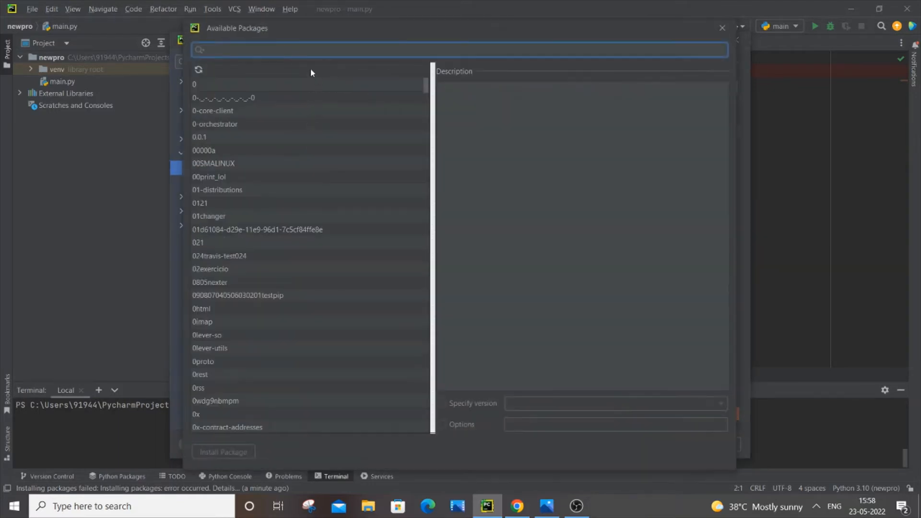
type("autopy")
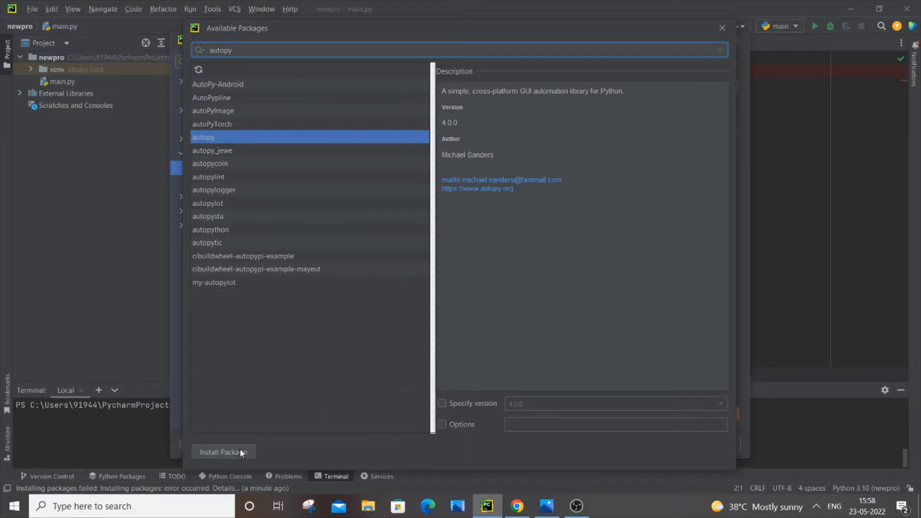
left_click(223, 452)
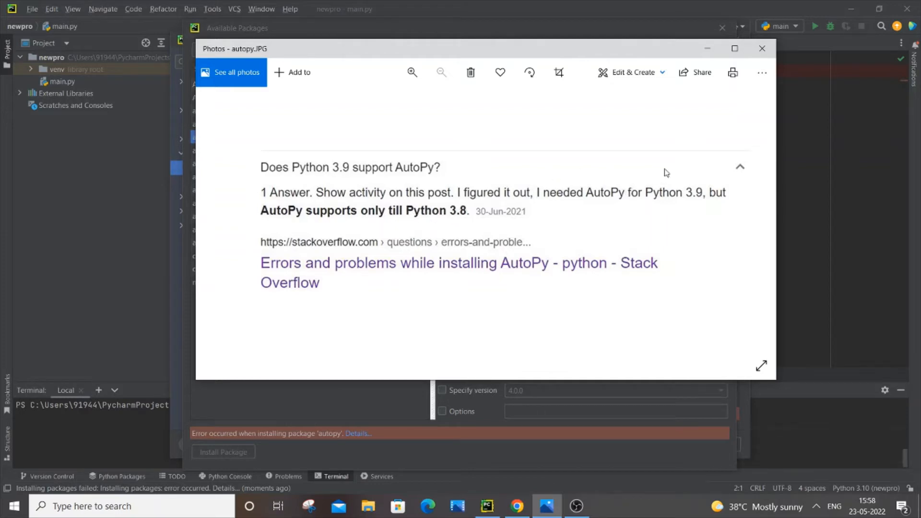
mouse_move(671, 179)
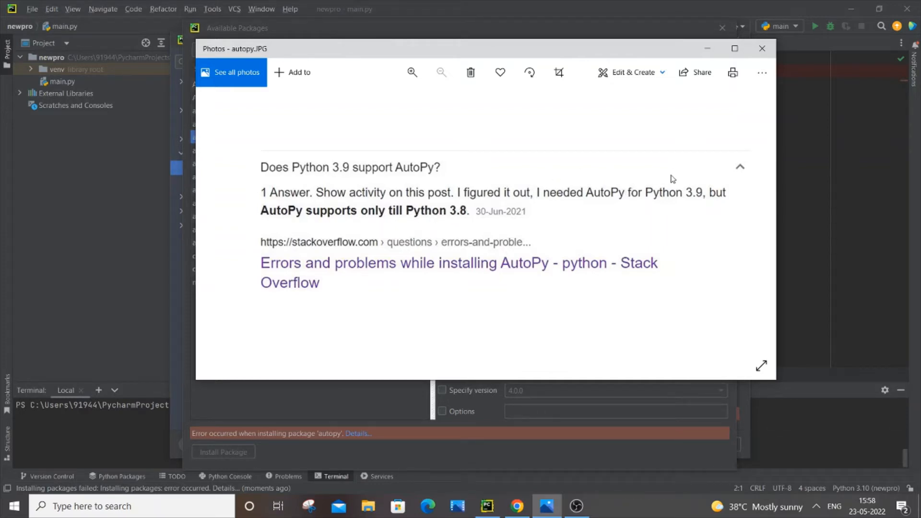
mouse_move(696, 72)
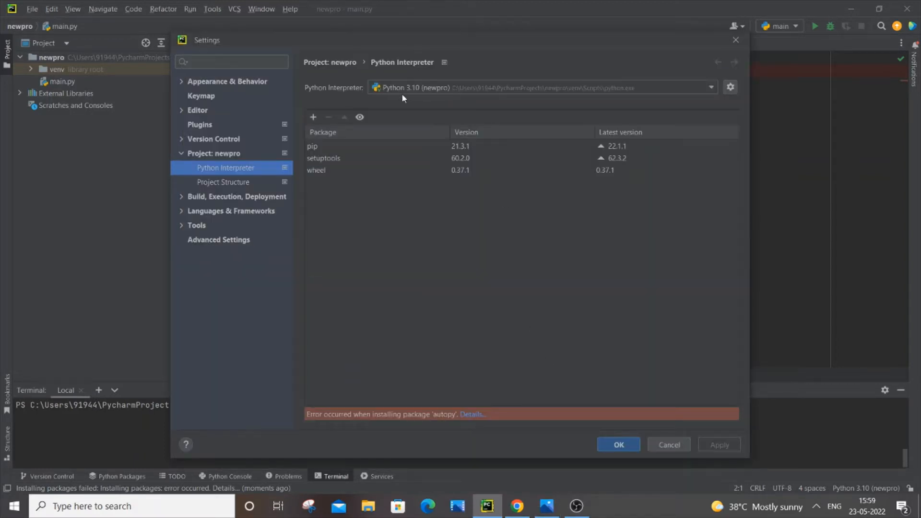
mouse_move(531, 288)
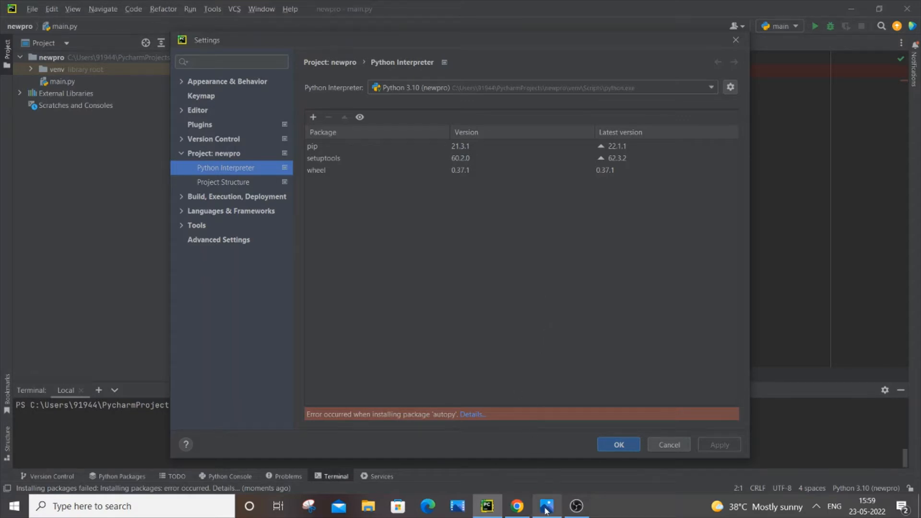
- Close the autopy.JPG note about Python 3.8 support and return to PyCharm settings
left_click(545, 506)
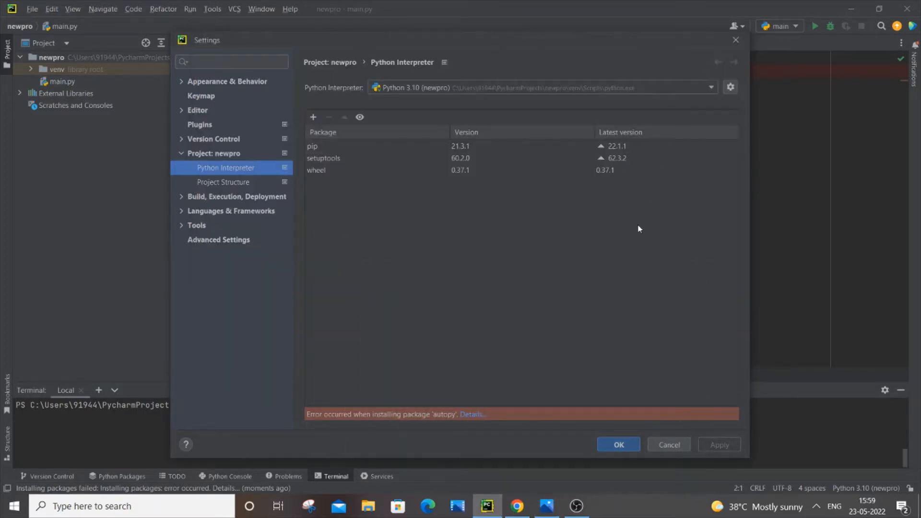
mouse_move(728, 71)
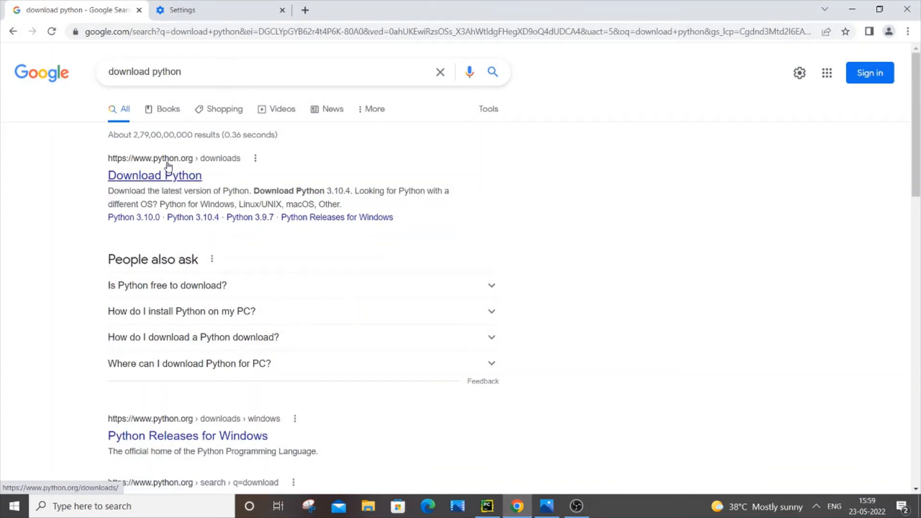
- Open python.org's Download Python page and scroll the release list to Python 3.8.0
left_click(155, 175)
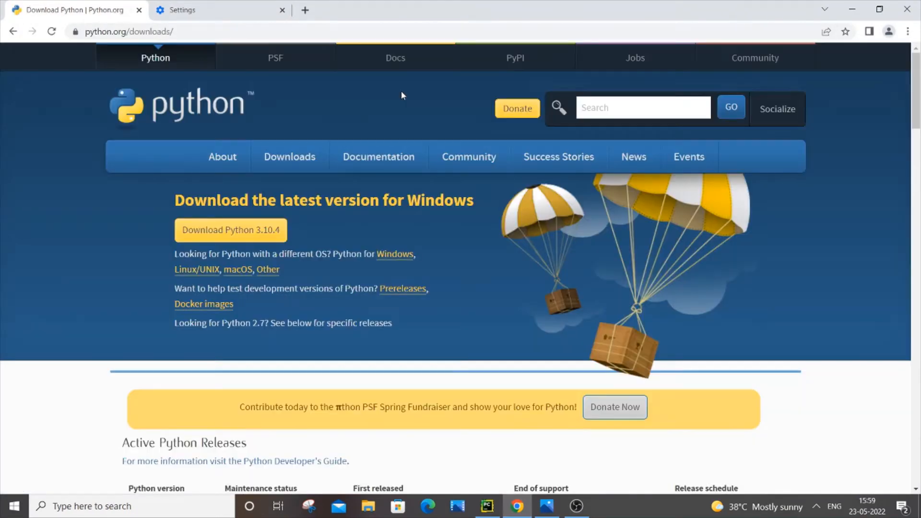
scroll("down", 3)
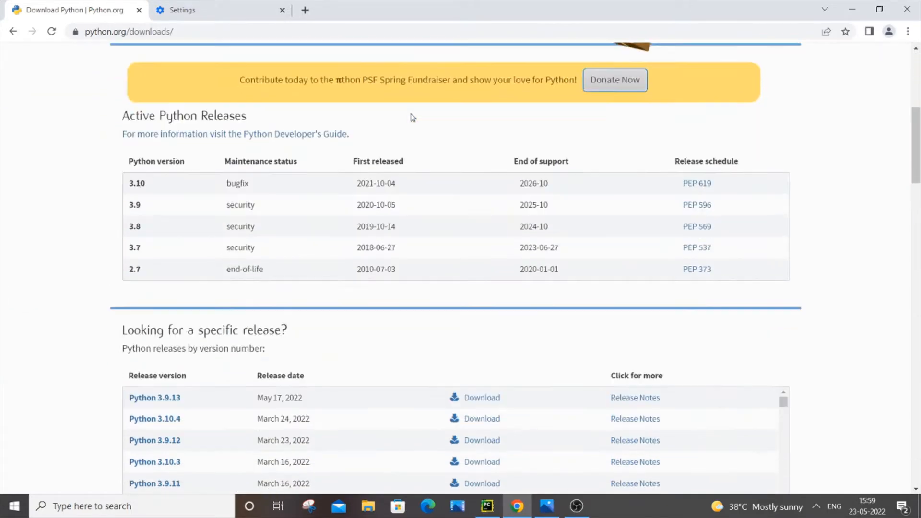
scroll("down", 3)
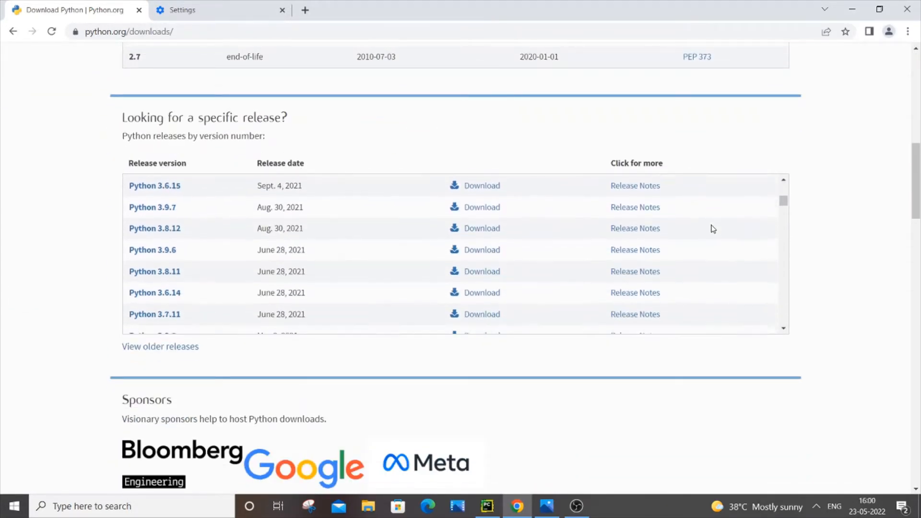
scroll("down", 3)
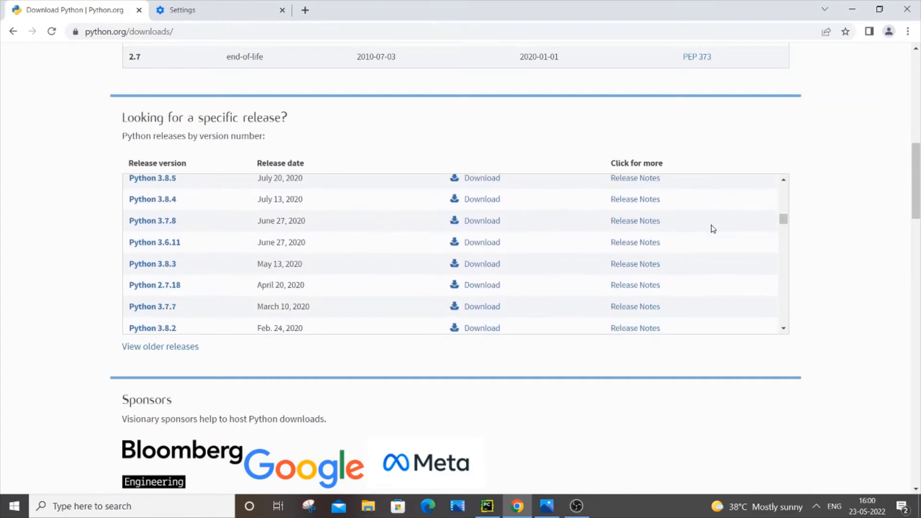
scroll("down", 3)
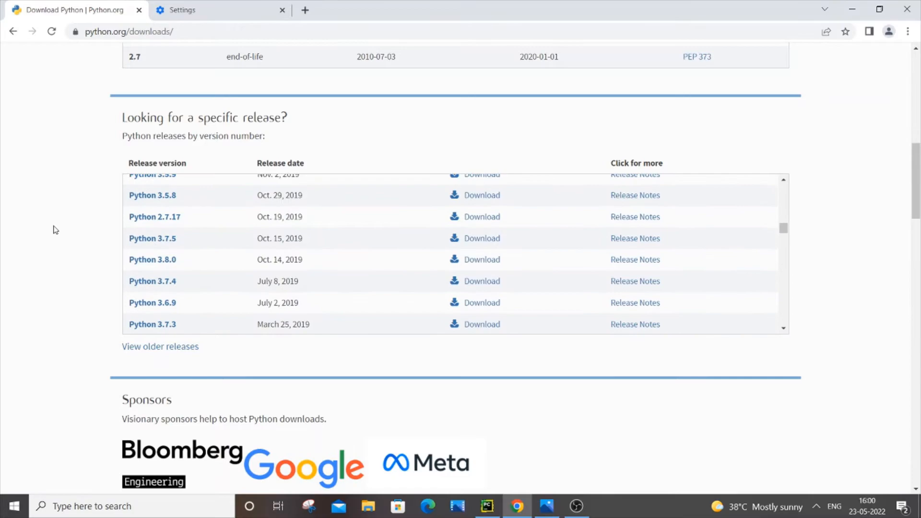
mouse_move(152, 260)
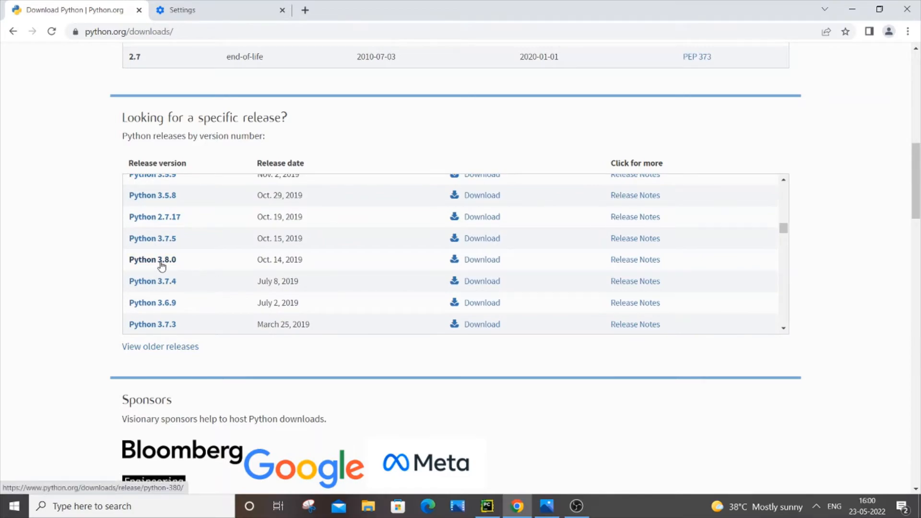
- Download the Python 3.8.0 Windows x86 executable installer and run it
left_click(152, 259)
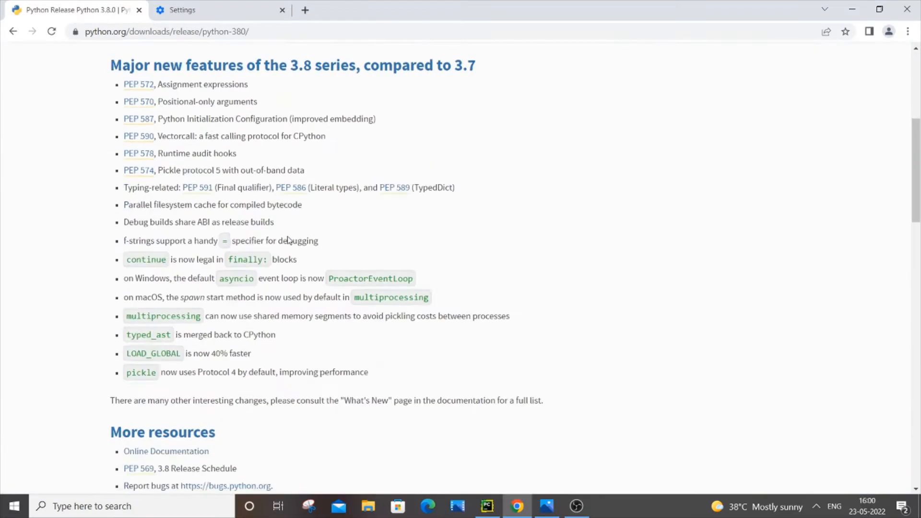
scroll("down", 3)
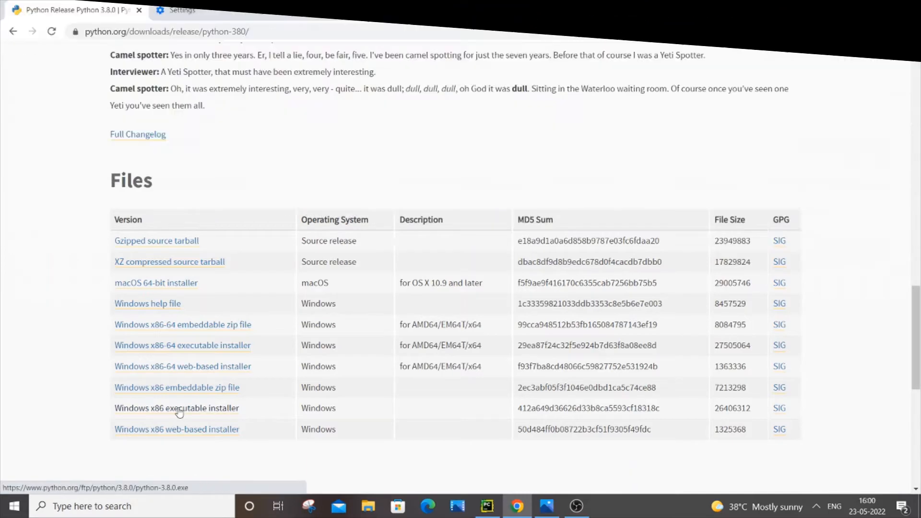
left_click(176, 408)
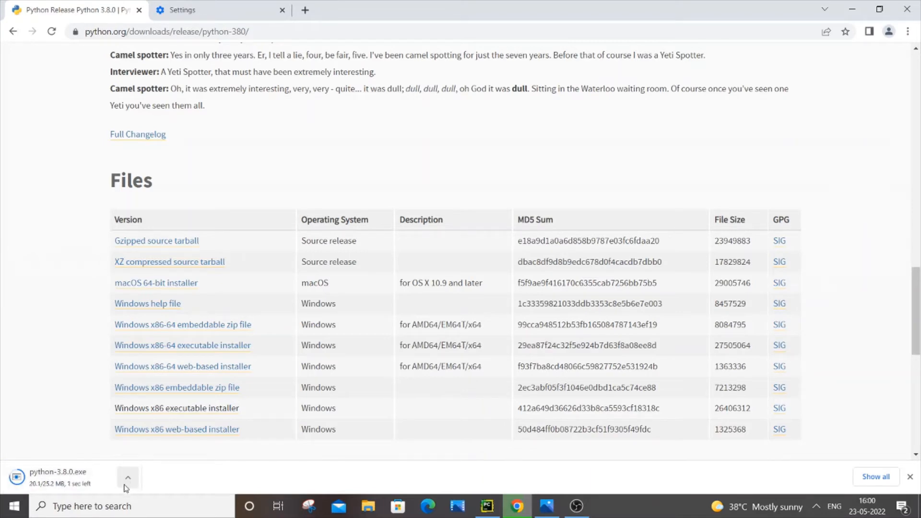
left_click(128, 477)
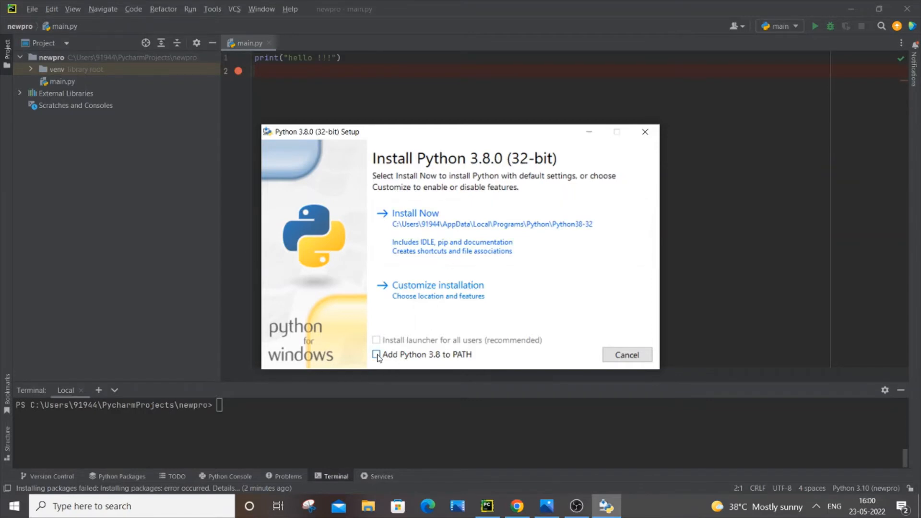
- Install Python 3.8.0 with 'Add Python 3.8 to PATH' ticked, then close setup
left_click(377, 355)
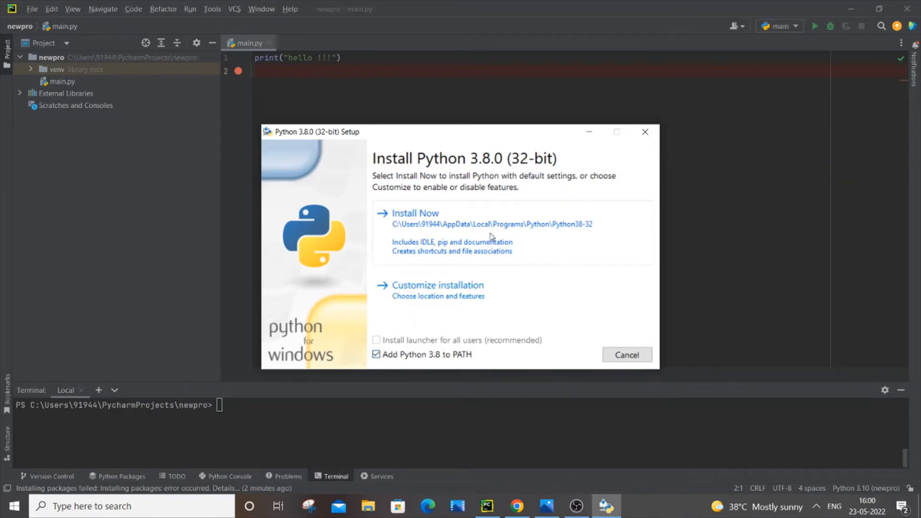
left_click(415, 213)
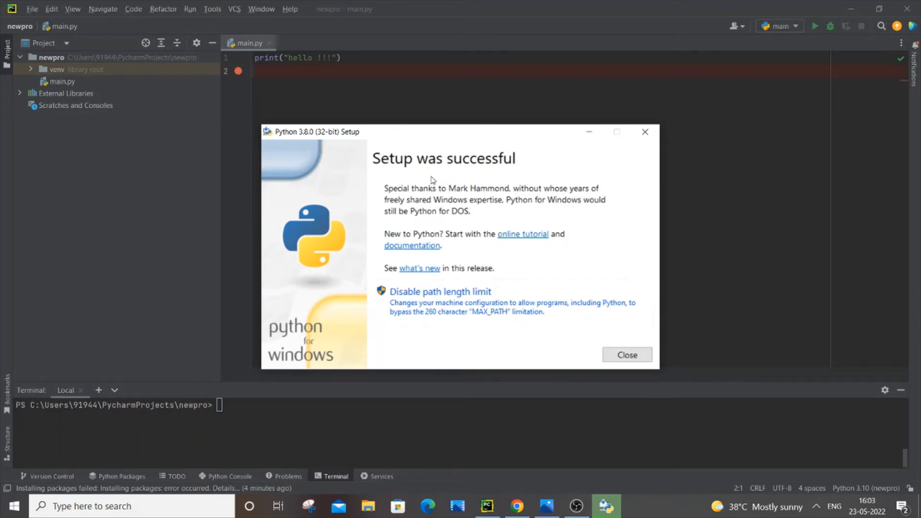
mouse_move(626, 355)
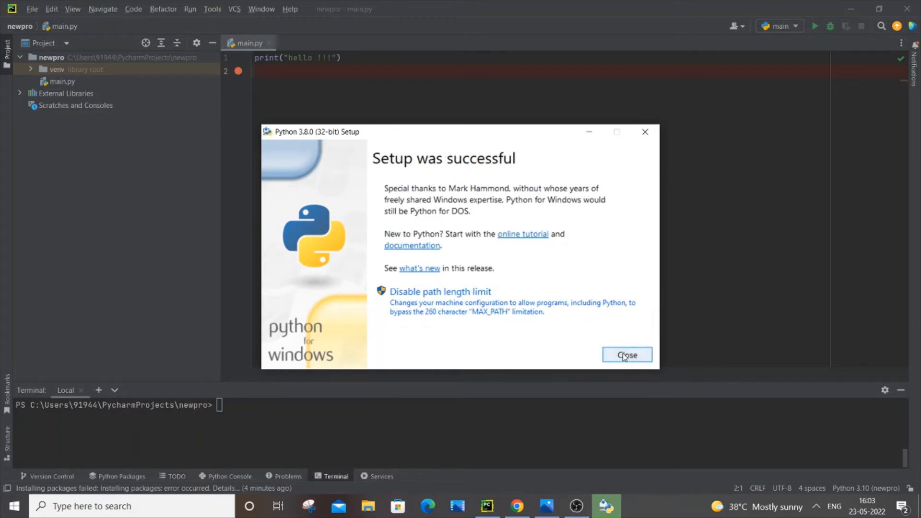
left_click(627, 355)
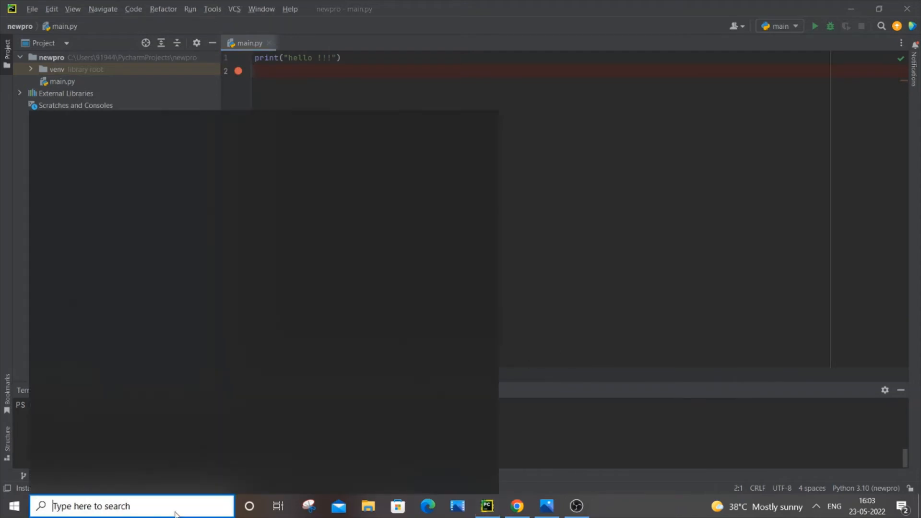
- Search Windows for 'python' to confirm Python 3.8 (32-bit) is listed
type("python")
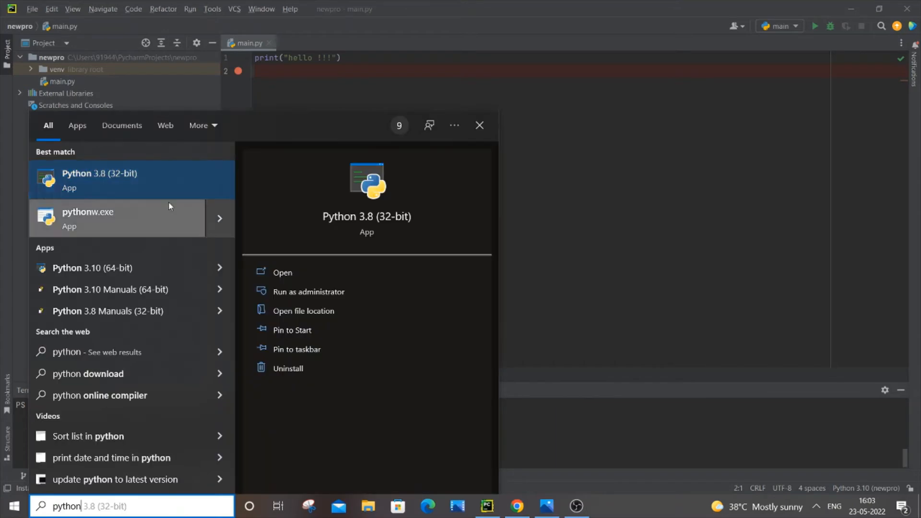
mouse_move(69, 194)
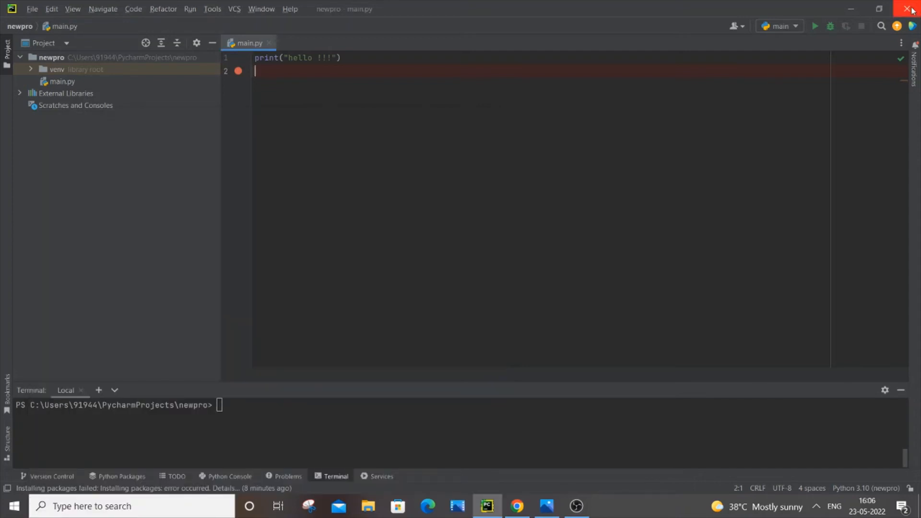
- Close PyCharm and confirm Exit in the Confirm Exit dialog
left_click(911, 8)
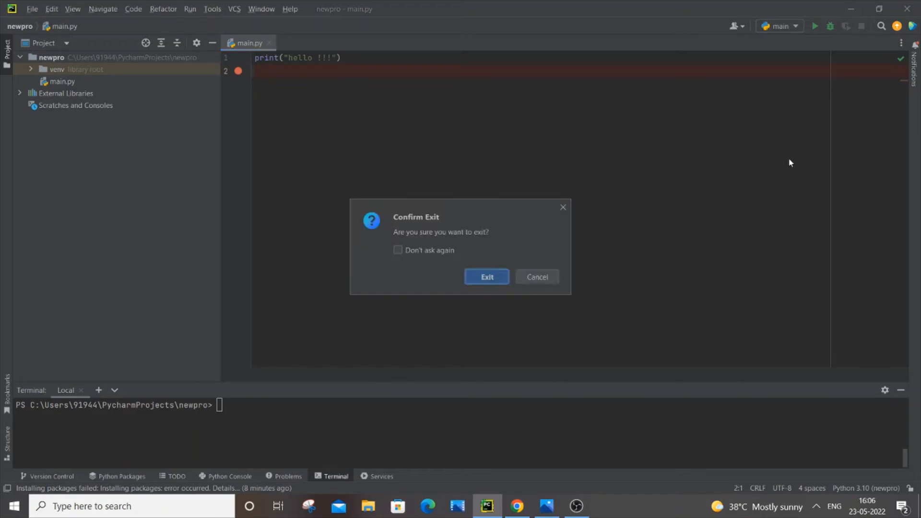
left_click(537, 277)
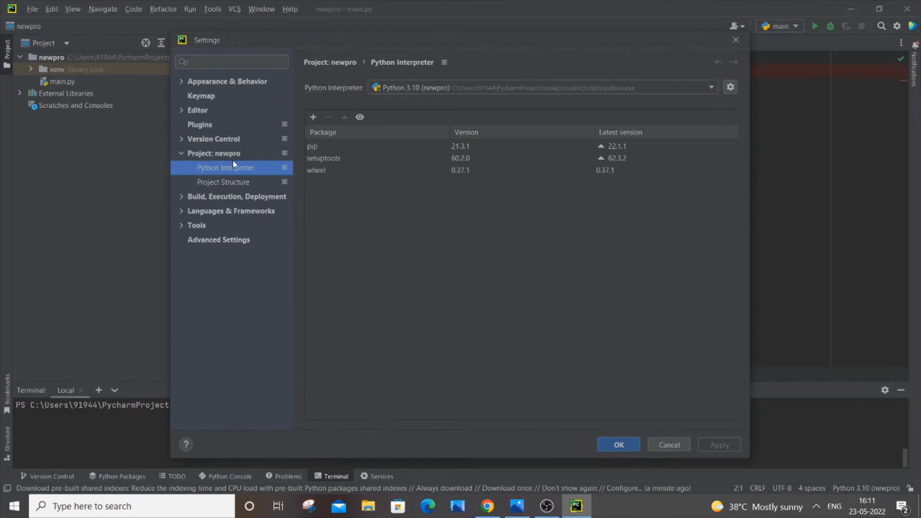
mouse_move(629, 88)
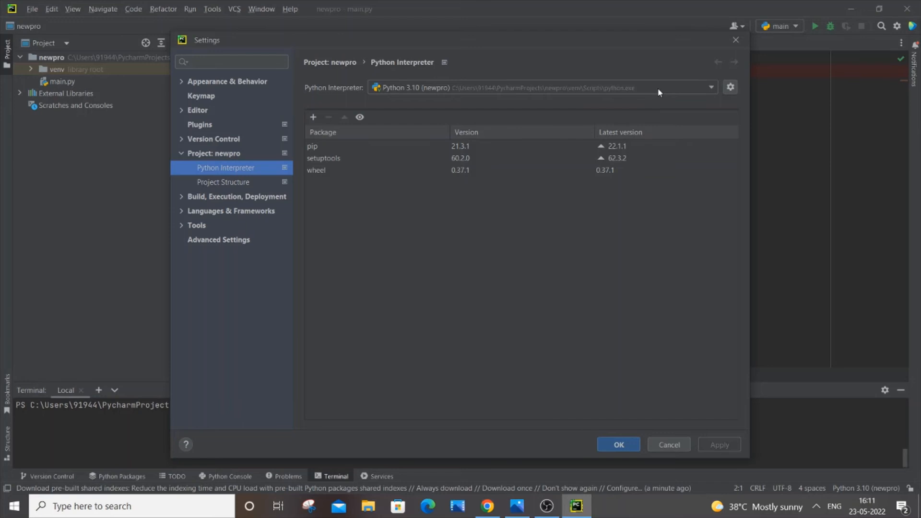
- Select Python 3.8 as the newpro project interpreter and apply with OK
left_click(711, 86)
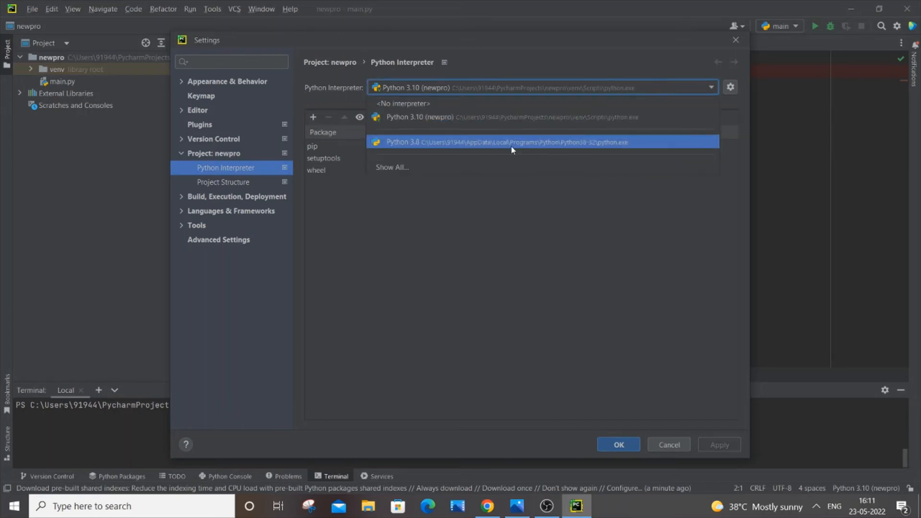
mouse_move(448, 149)
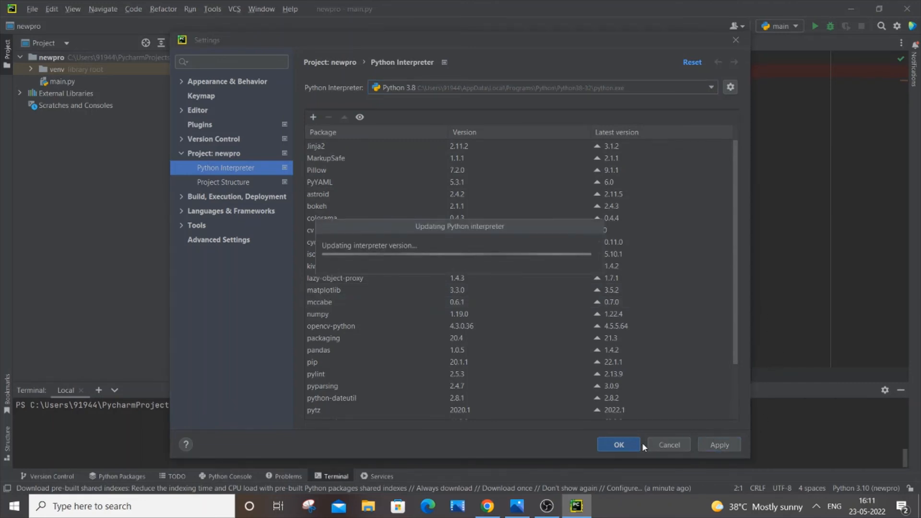
left_click(618, 445)
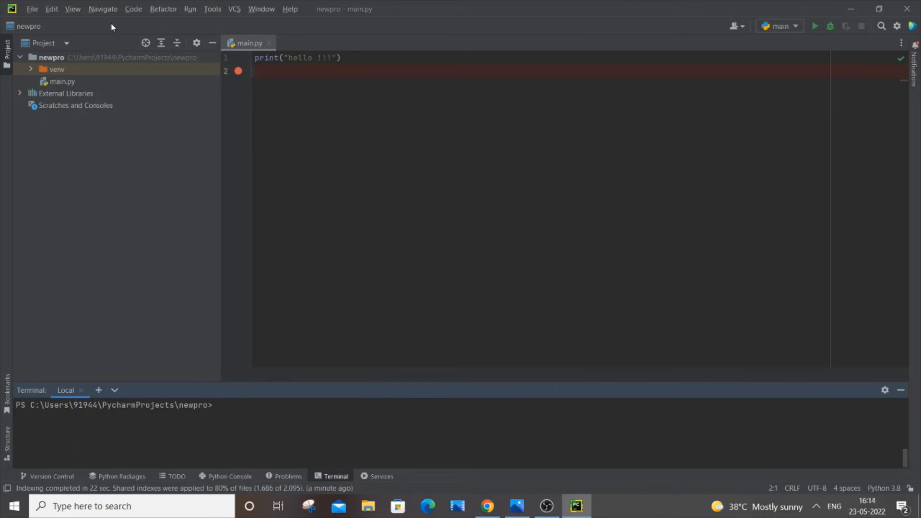
- Open File > Settings, then the Available Packages list for the Python 3.8 interpreter
left_click(32, 8)
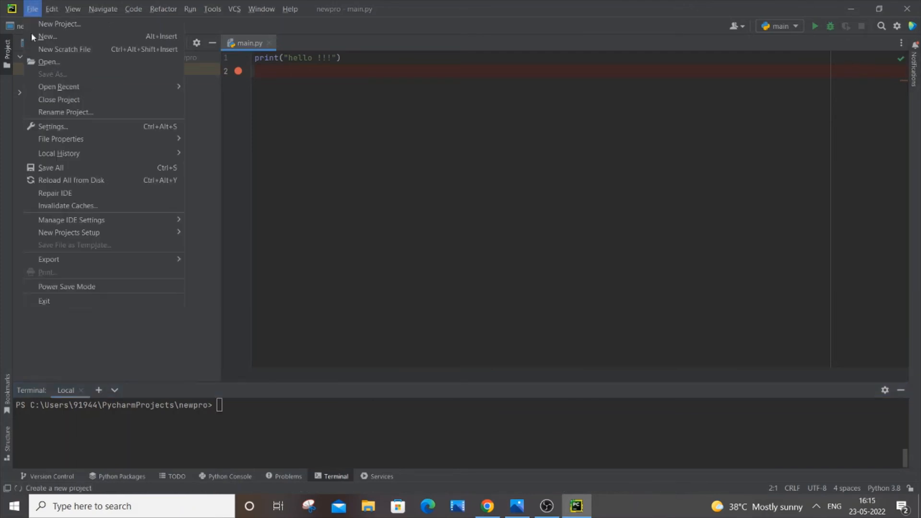
left_click(53, 126)
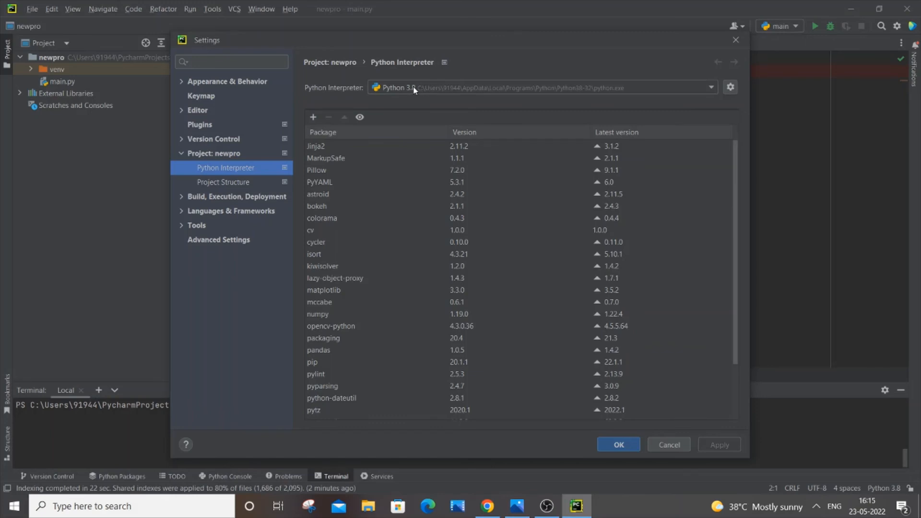
left_click(314, 117)
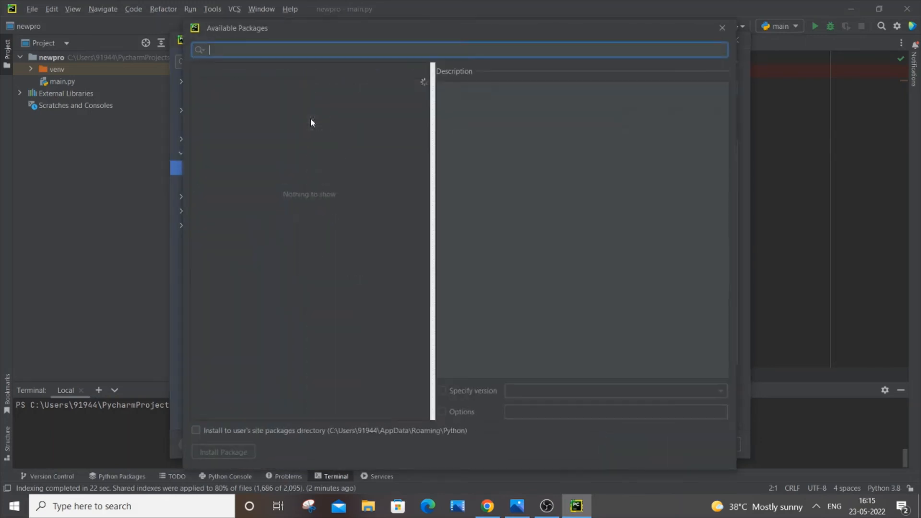
- Search 'auto' and install the autopy package into Python 3.8
type("autopy")
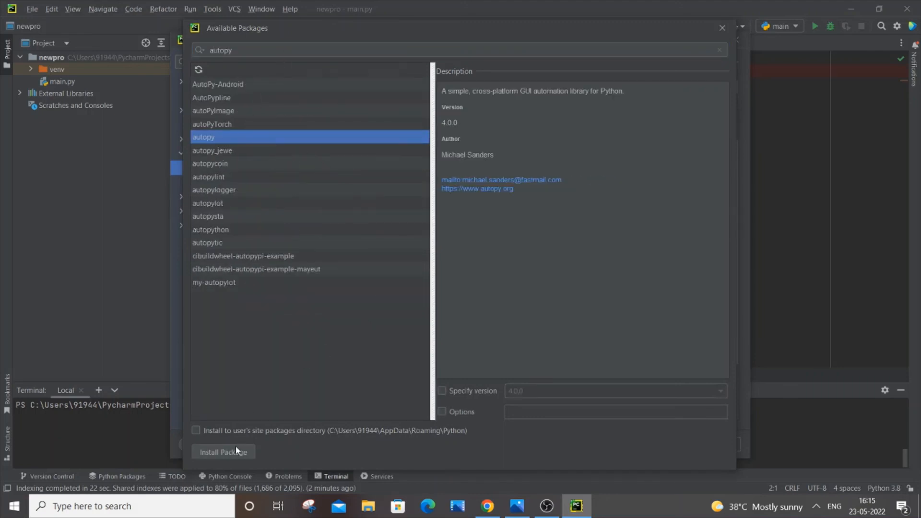
left_click(223, 452)
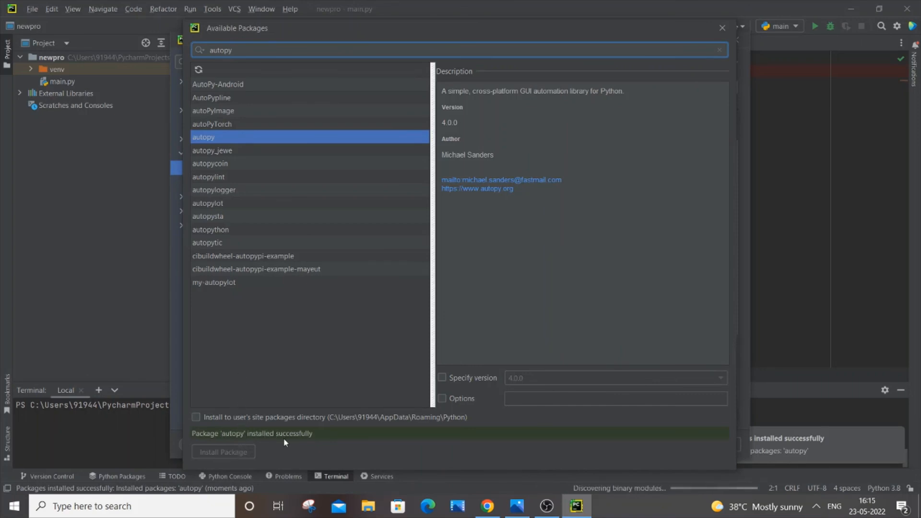
mouse_move(314, 360)
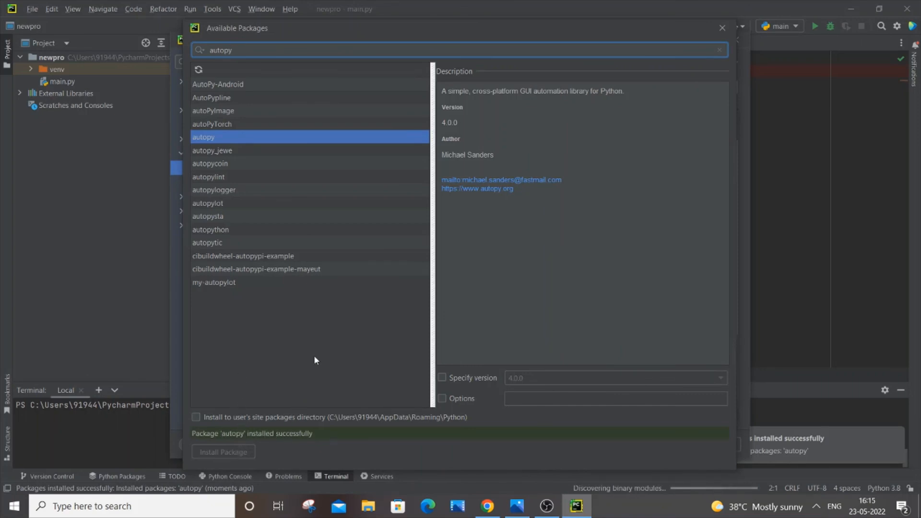